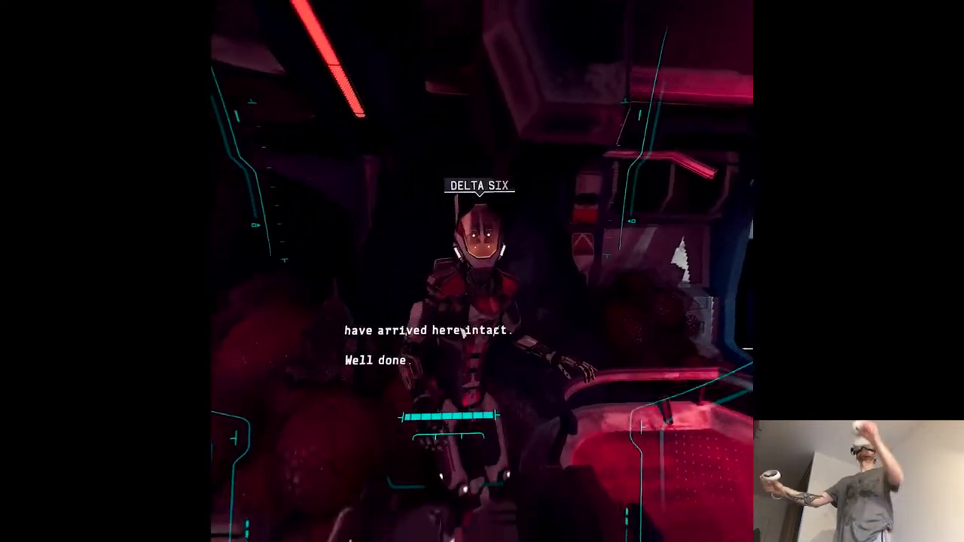
pyautogui.moveTo(482, 271)
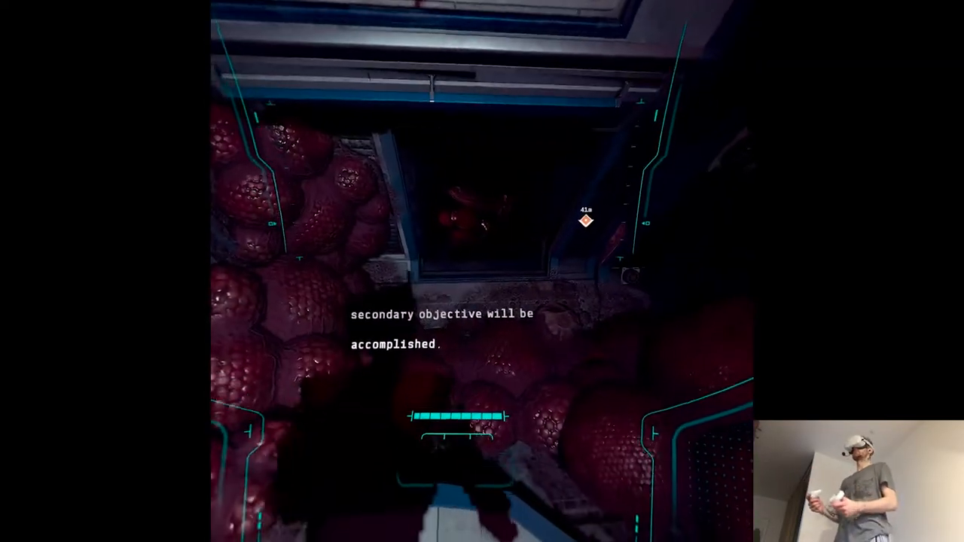
pyautogui.moveTo(483, 271)
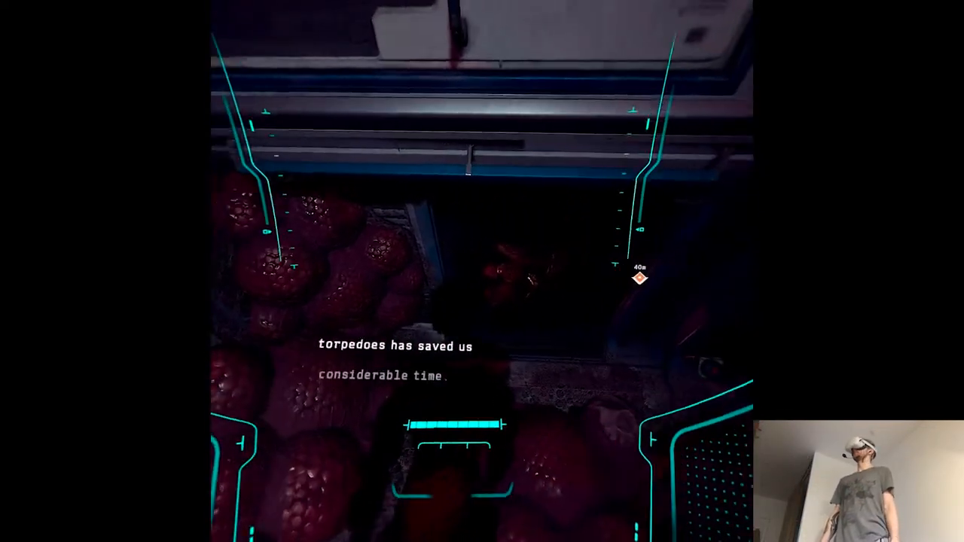
pyautogui.moveTo(482, 271)
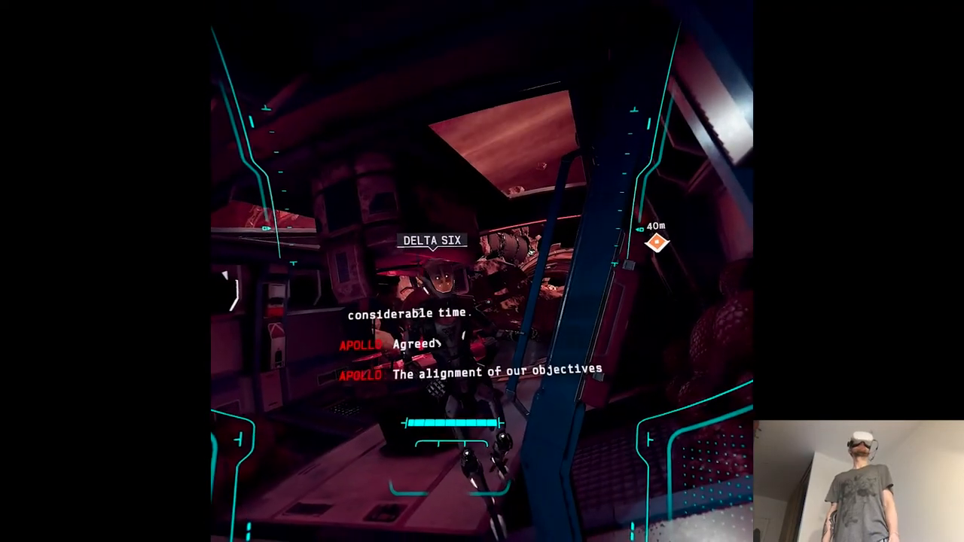